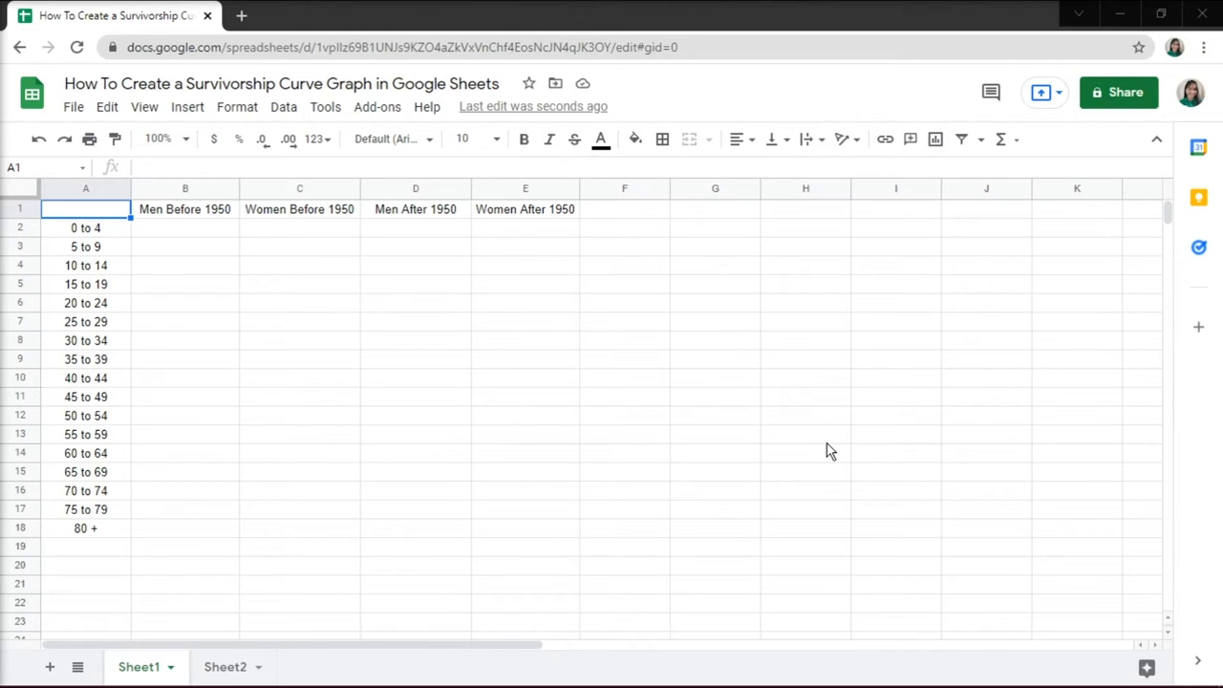
mouse_move(755, 416)
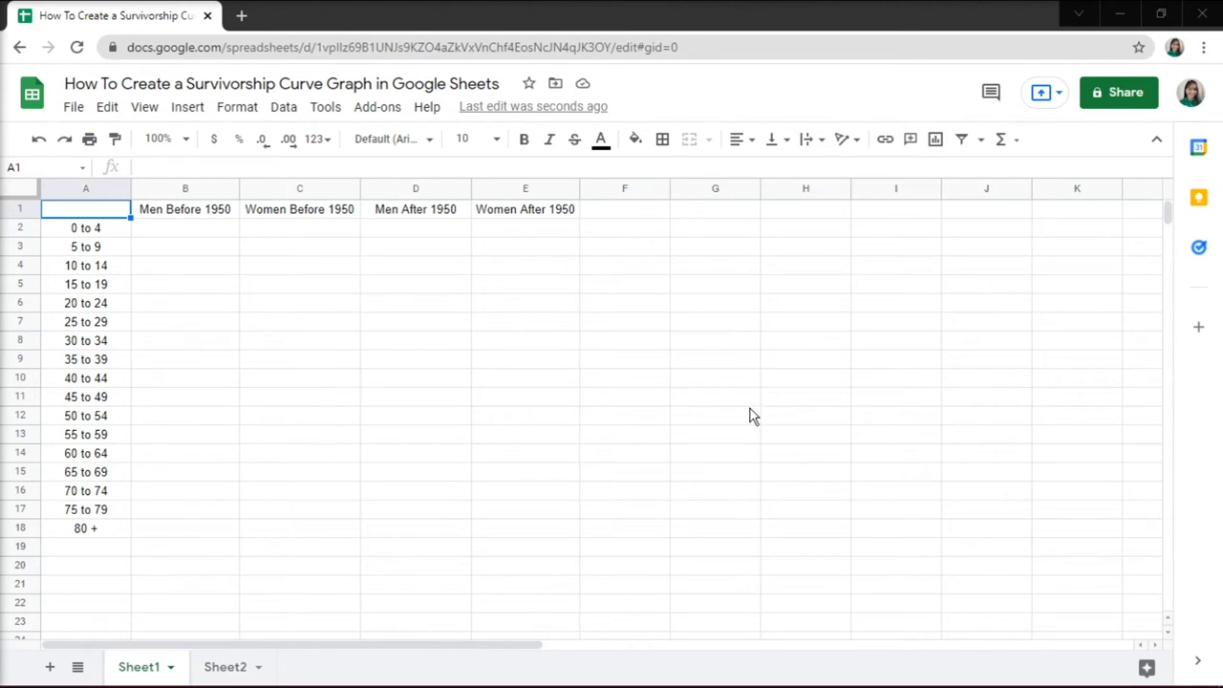
mouse_move(105, 220)
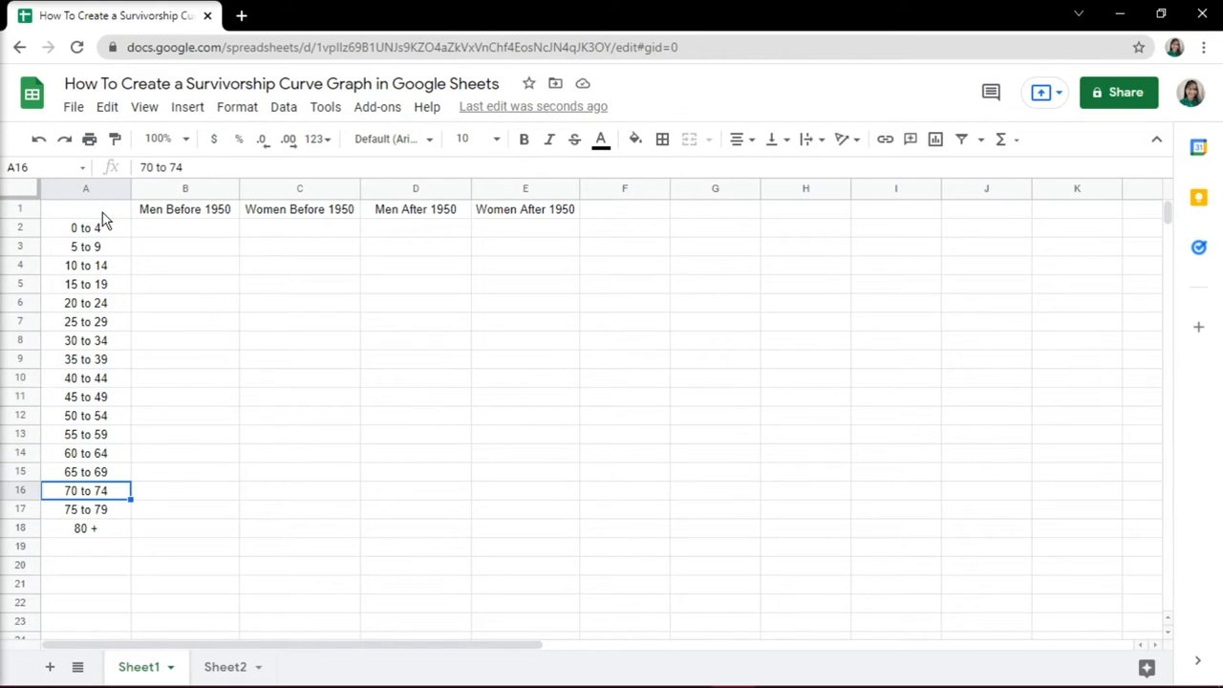
Step: Insert a chart of Sheet2's Men and Women survival data by age group
left_click(85, 528)
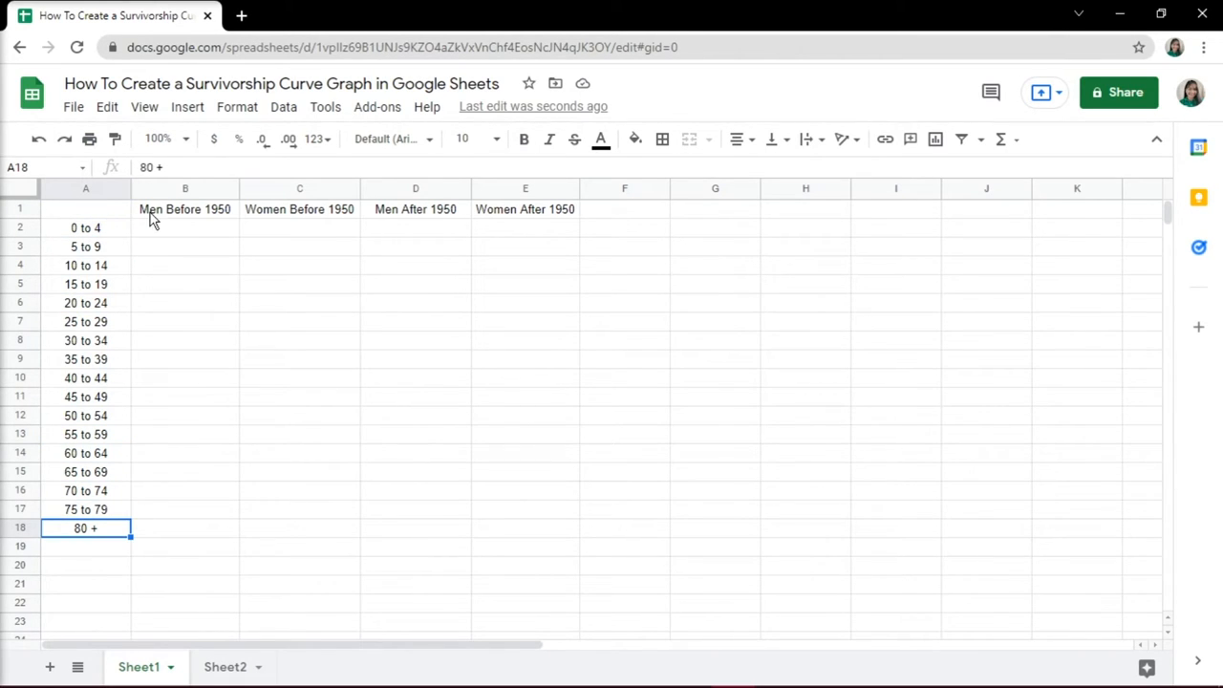
left_click(624, 208)
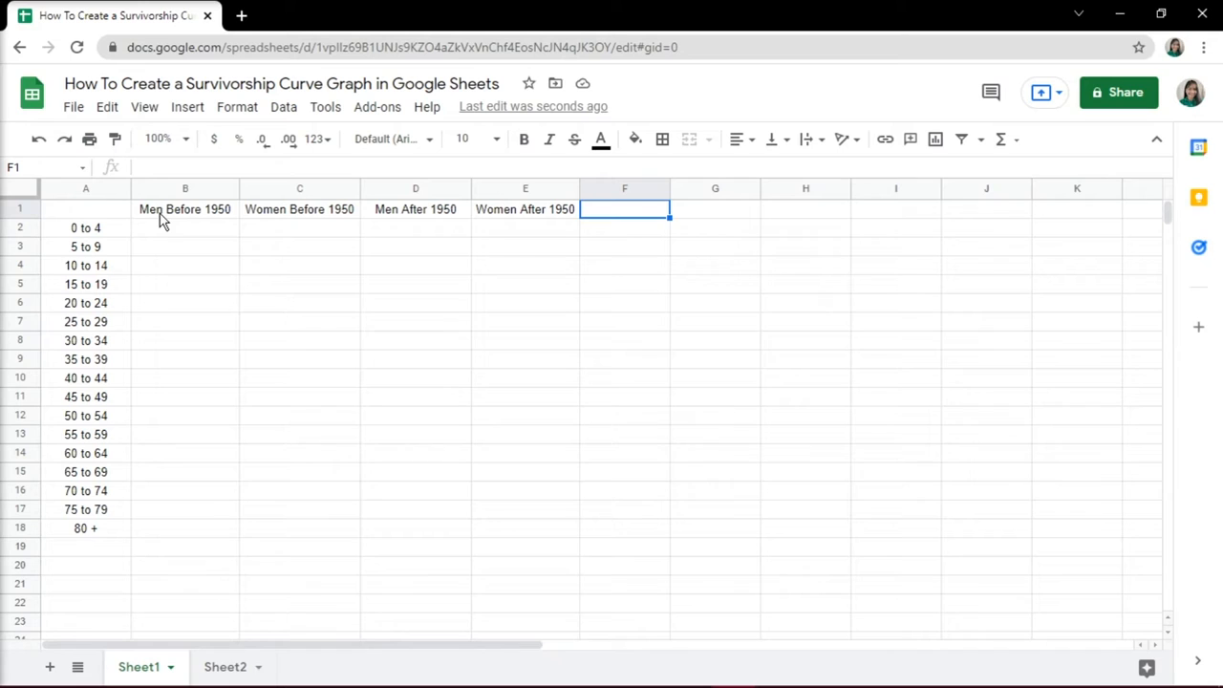
left_click(226, 667)
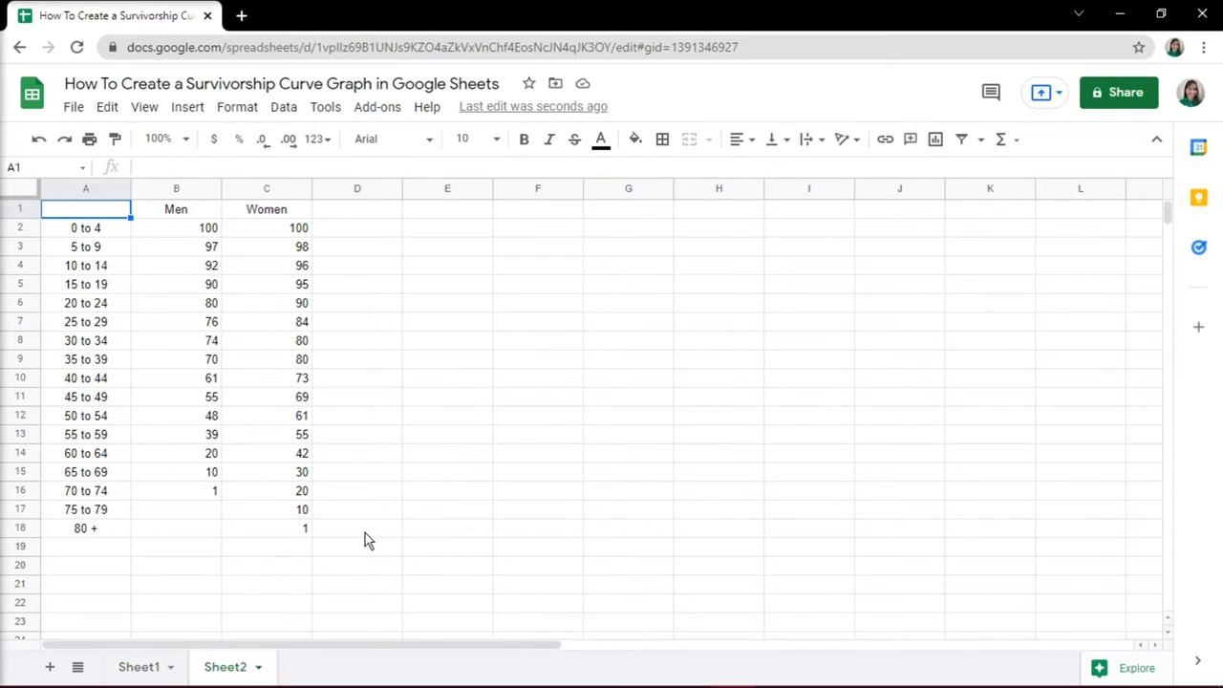
mouse_move(86, 225)
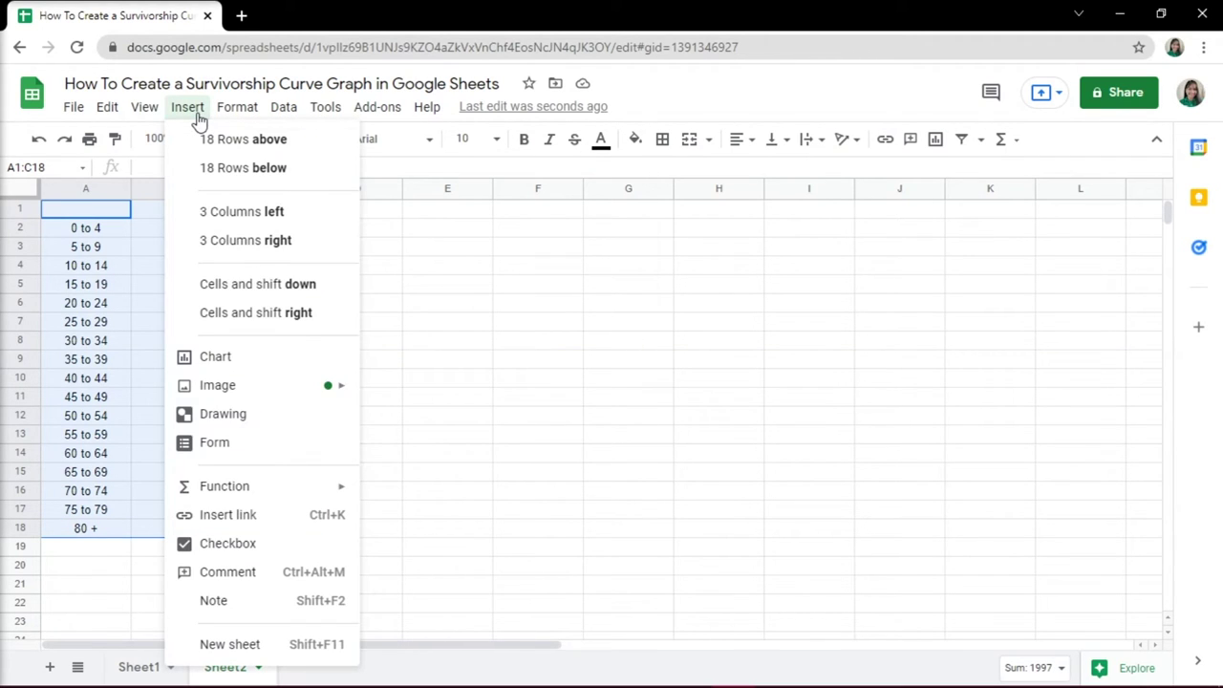
mouse_move(215, 357)
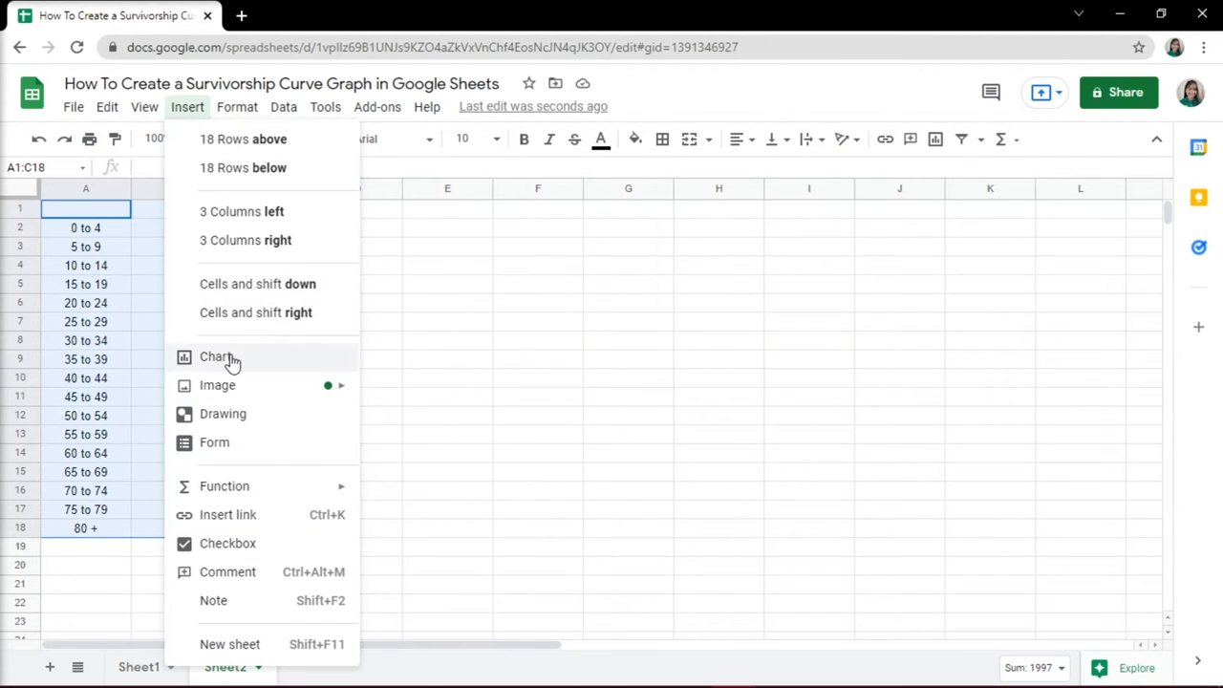
left_click(215, 357)
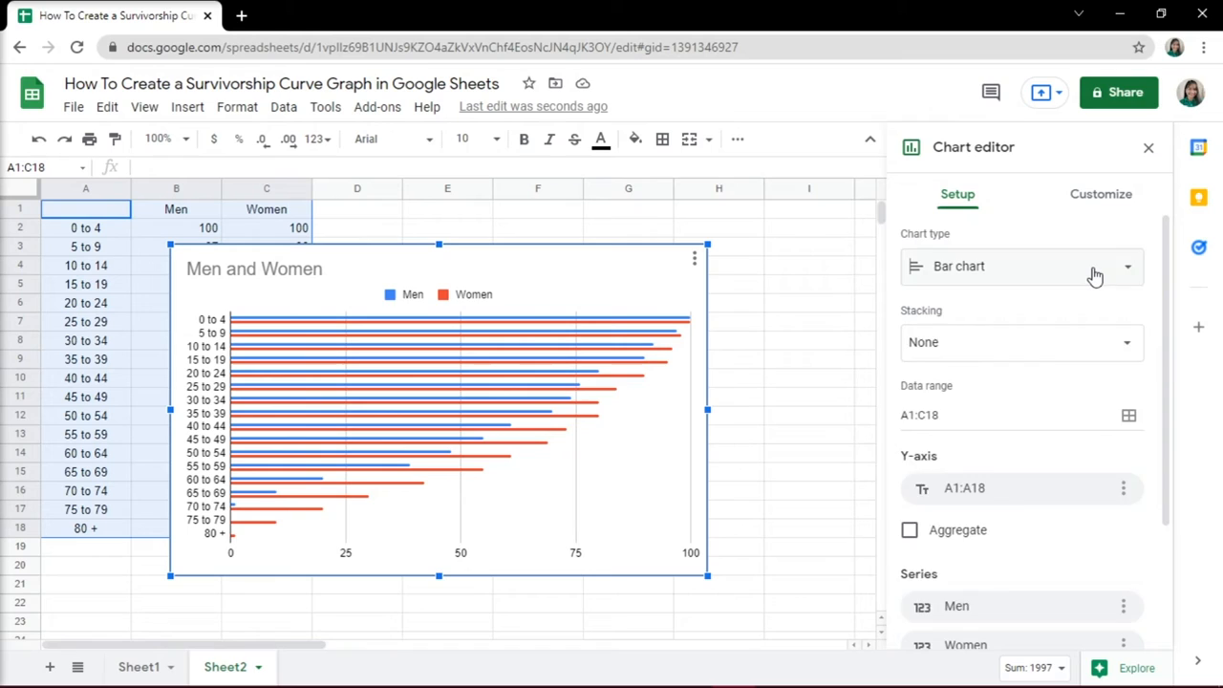
Step: Change the chart type to Smooth line chart
left_click(1020, 266)
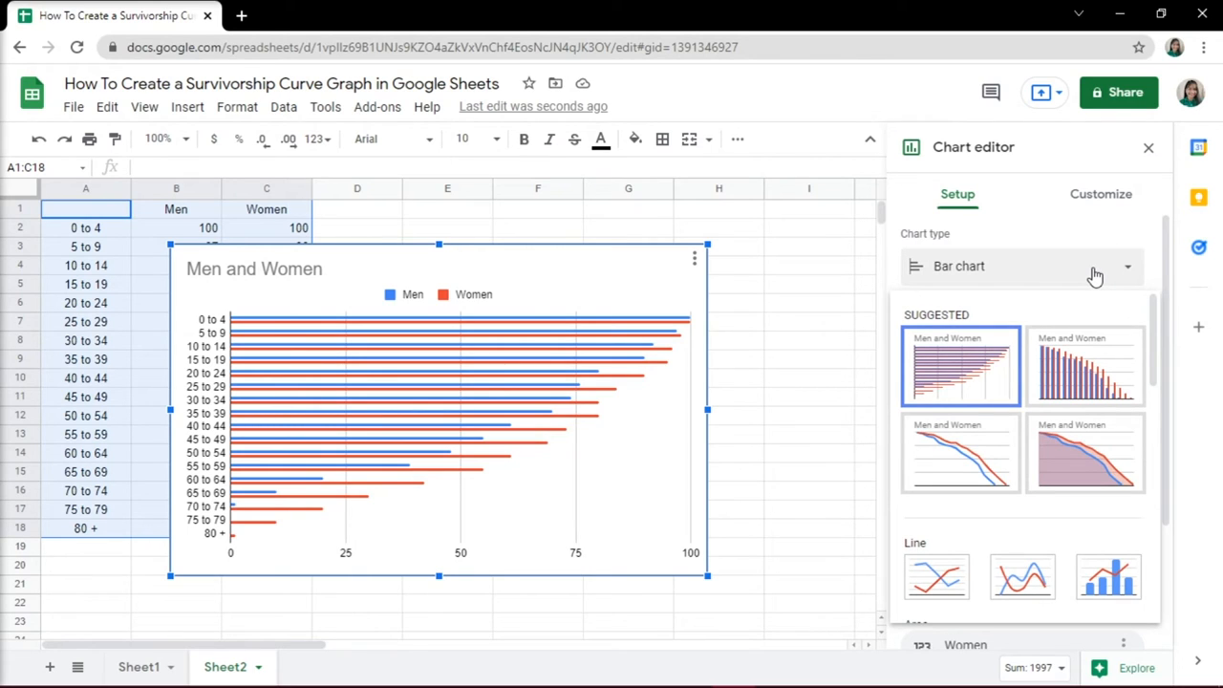
mouse_move(1022, 577)
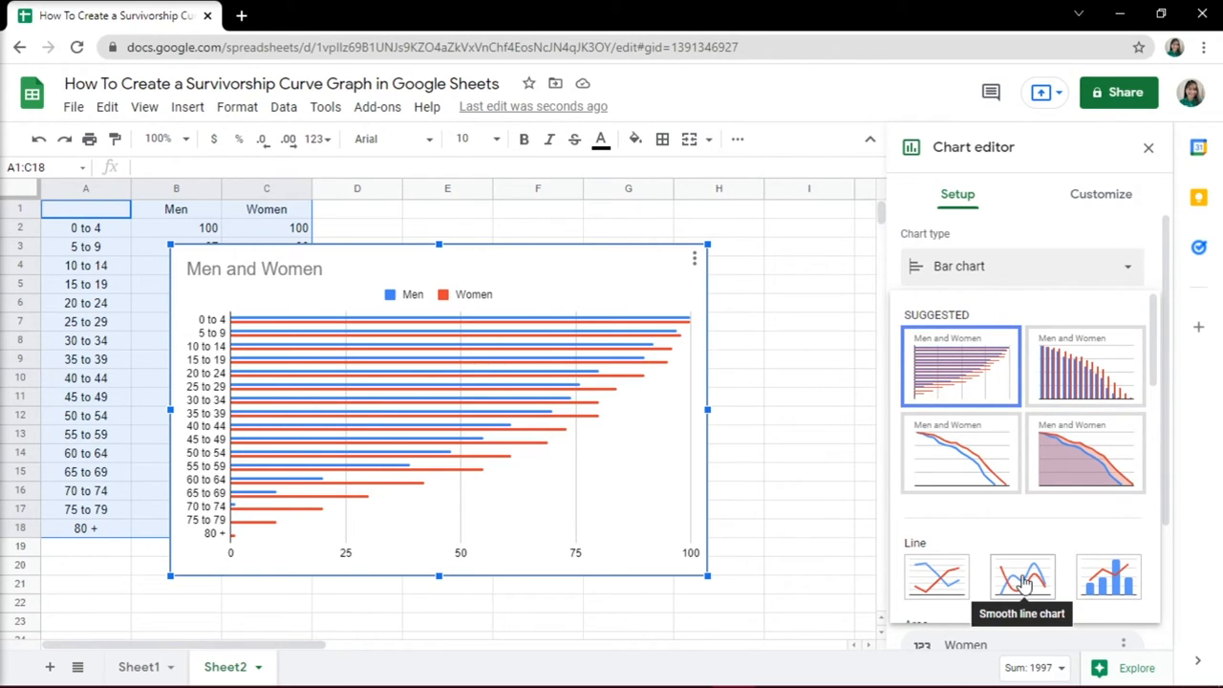
left_click(1022, 576)
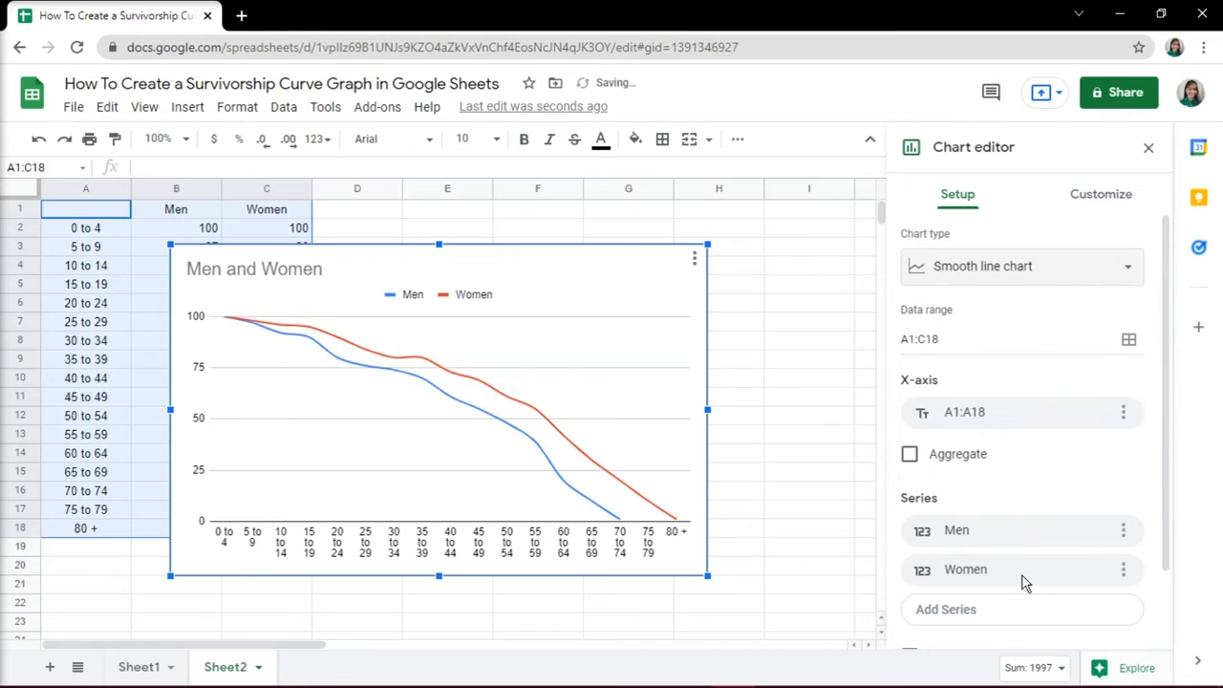
Step: Set the chart title to 'Survivorship Curve Graph' under Chart & axis titles
left_click(1100, 194)
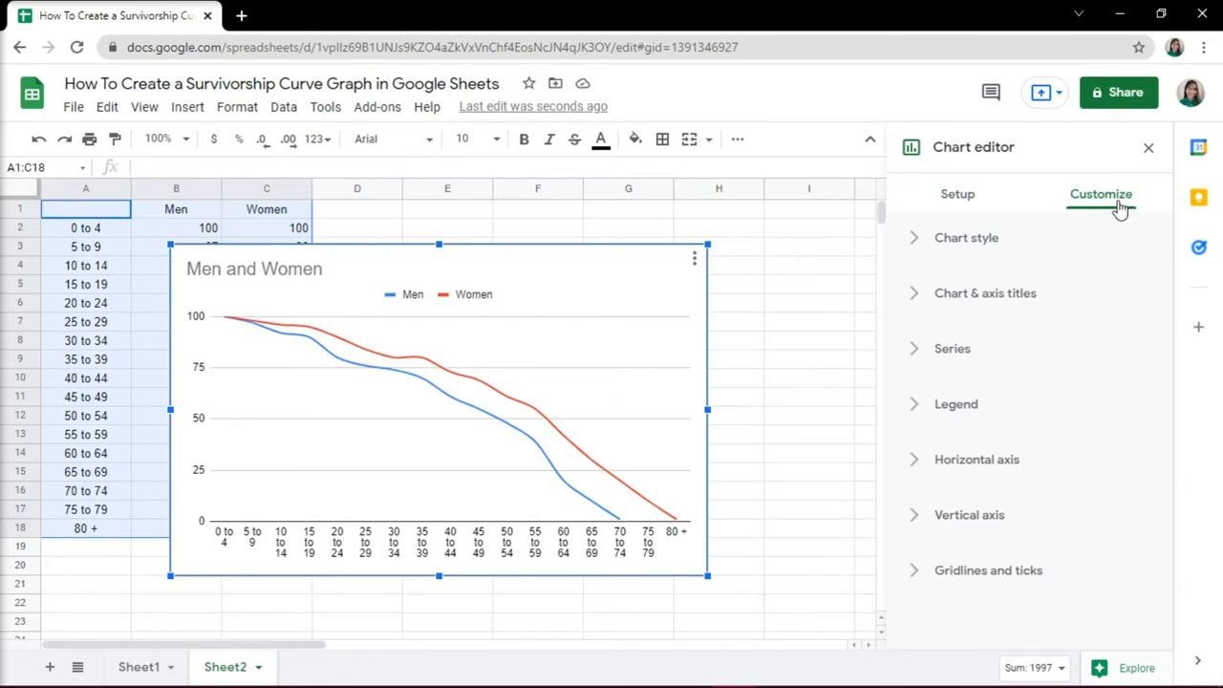
mouse_move(1061, 589)
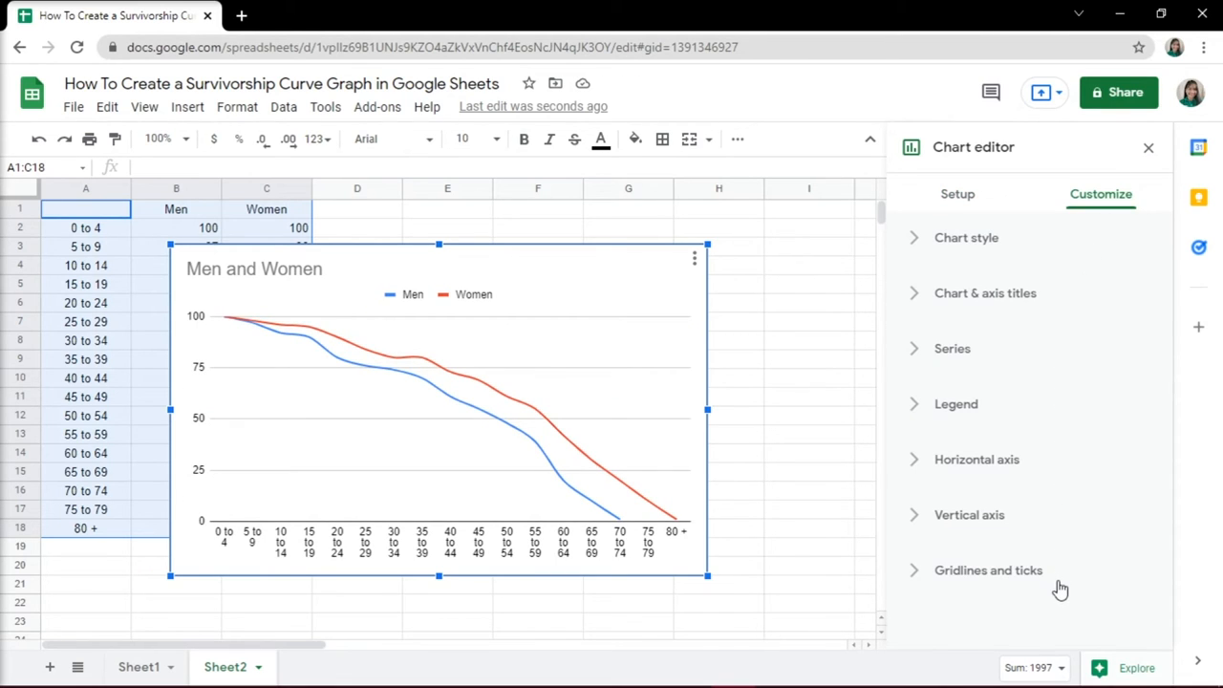
left_click(984, 293)
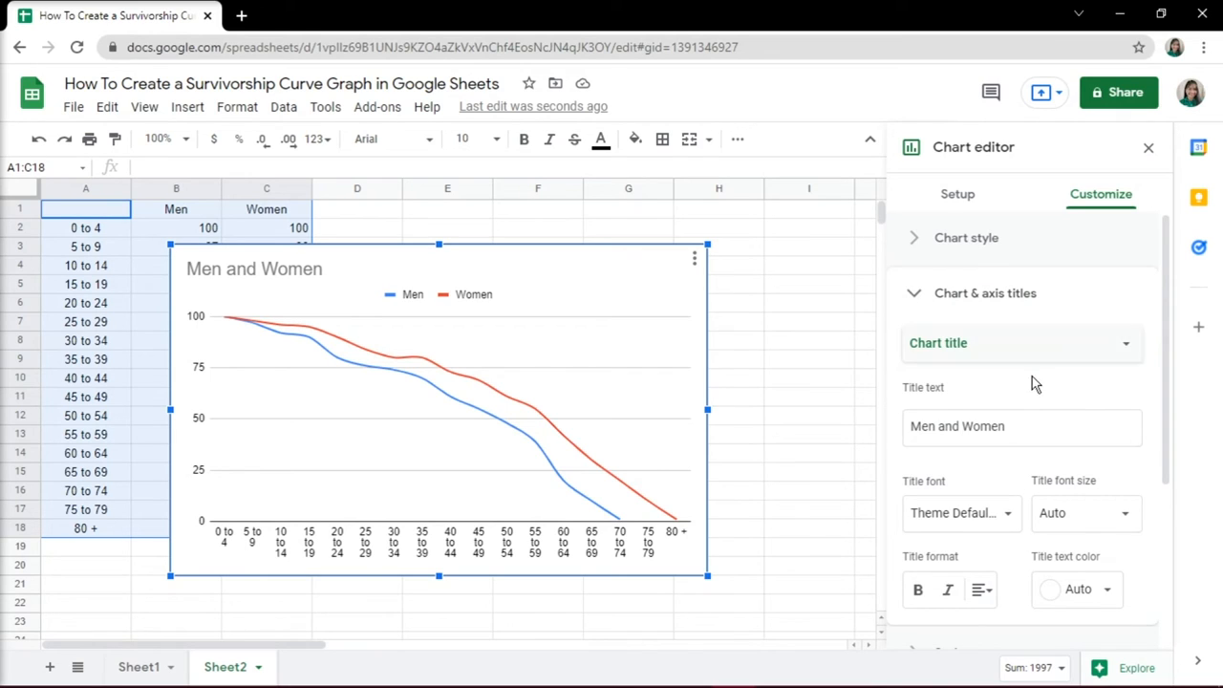
type("Survivorship")
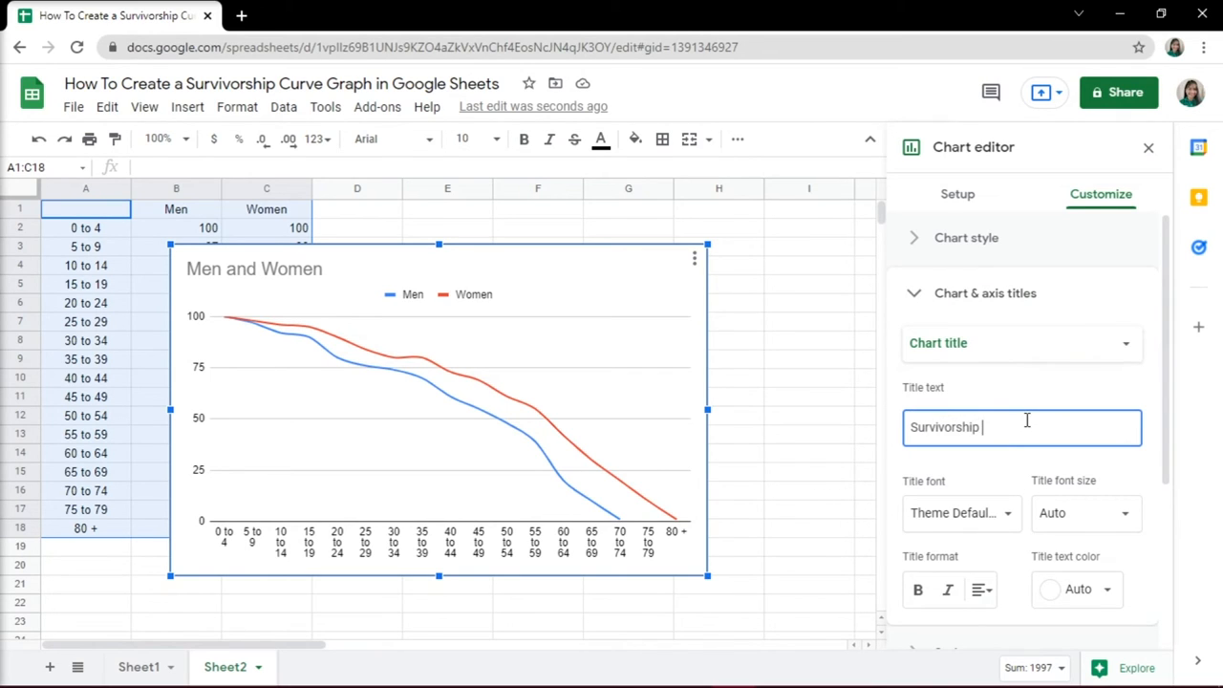
type("Curve Graph")
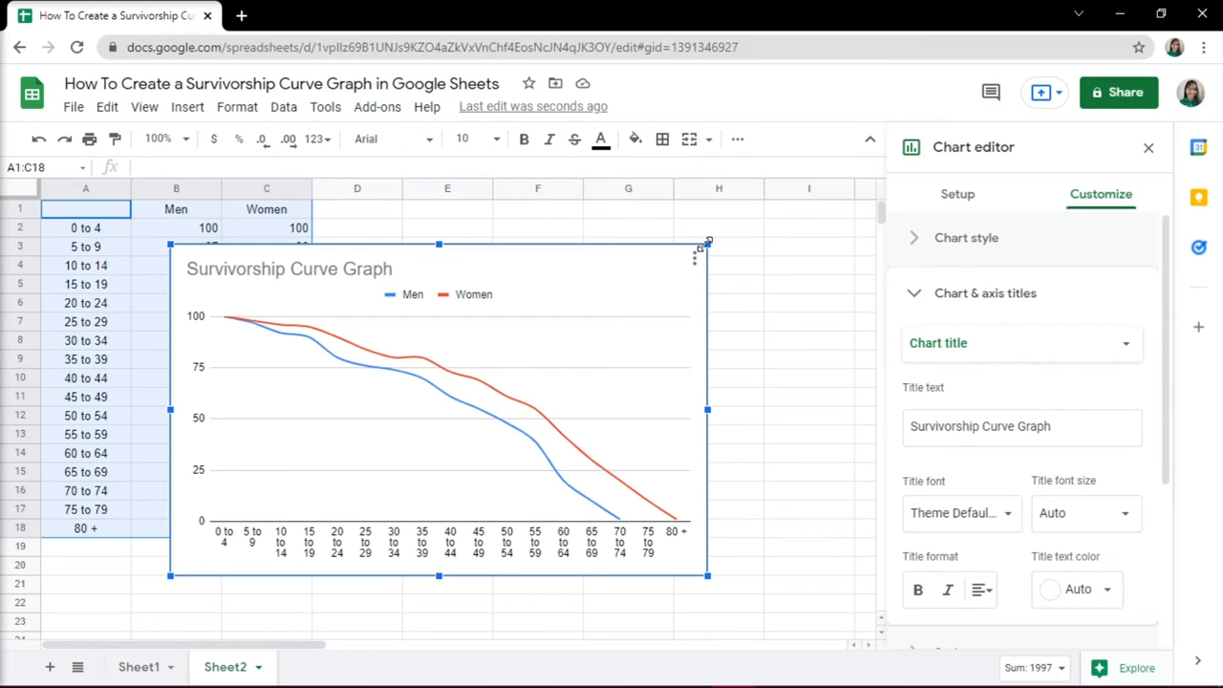
Step: Move the chart to the right of columns A–C and close the Chart editor
left_click_drag(708, 409, 815, 377)
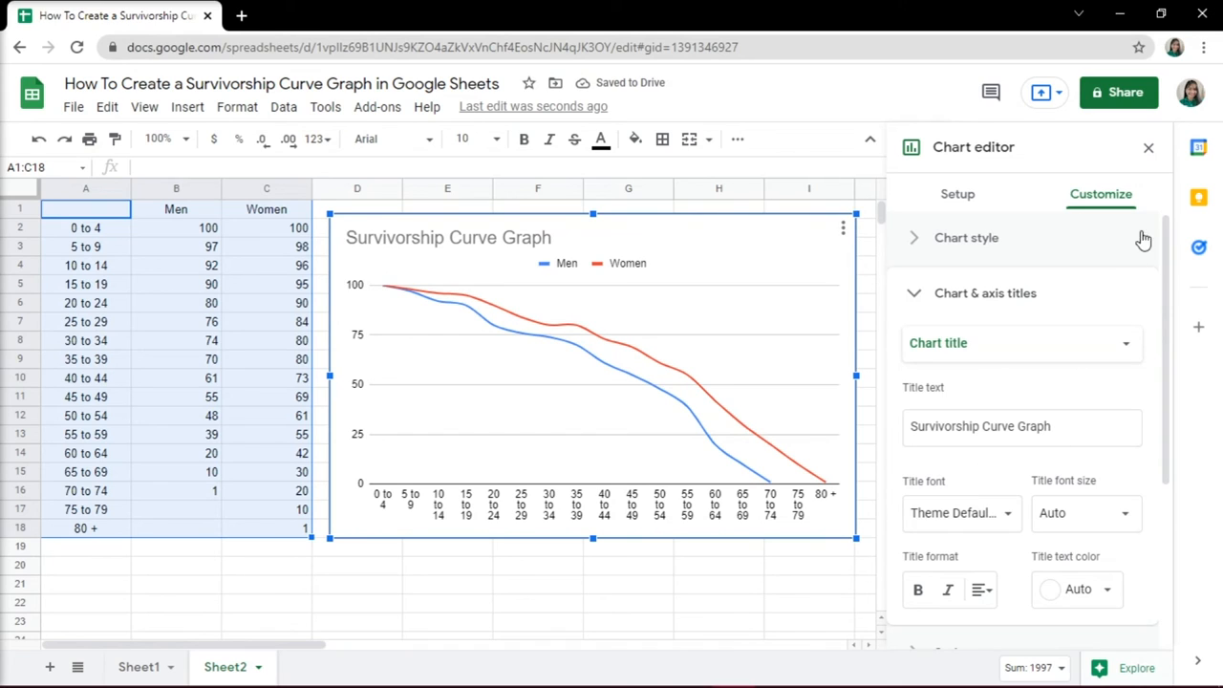
left_click(1148, 147)
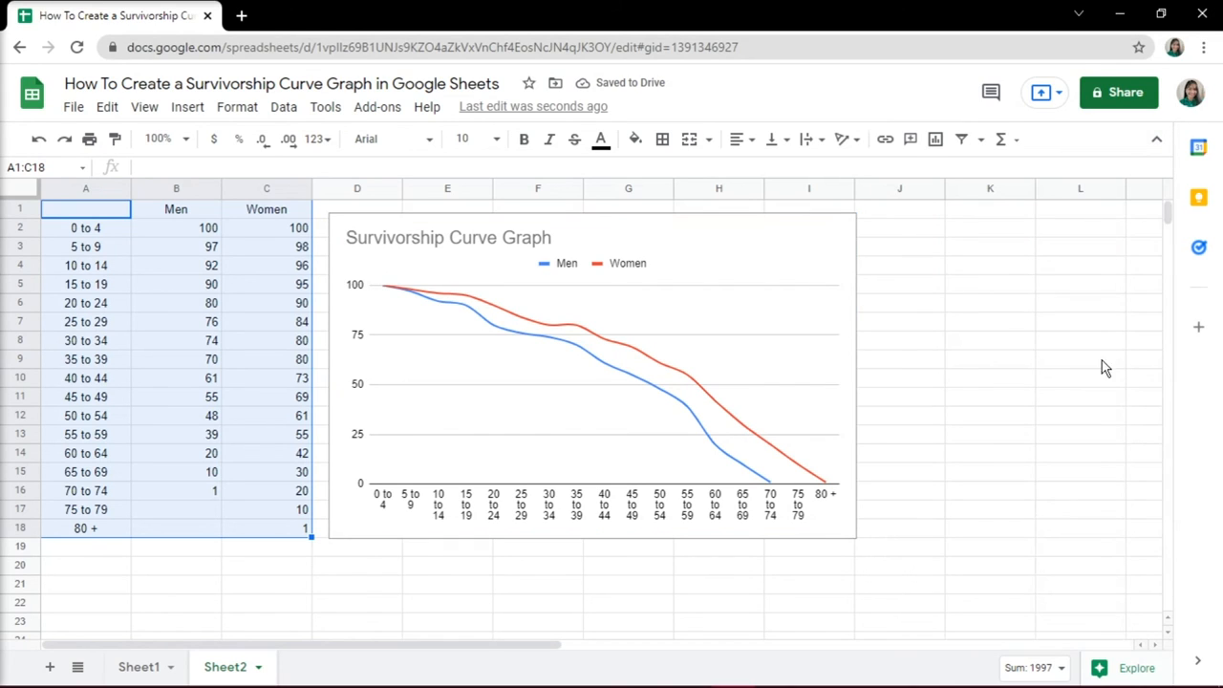
mouse_move(1090, 475)
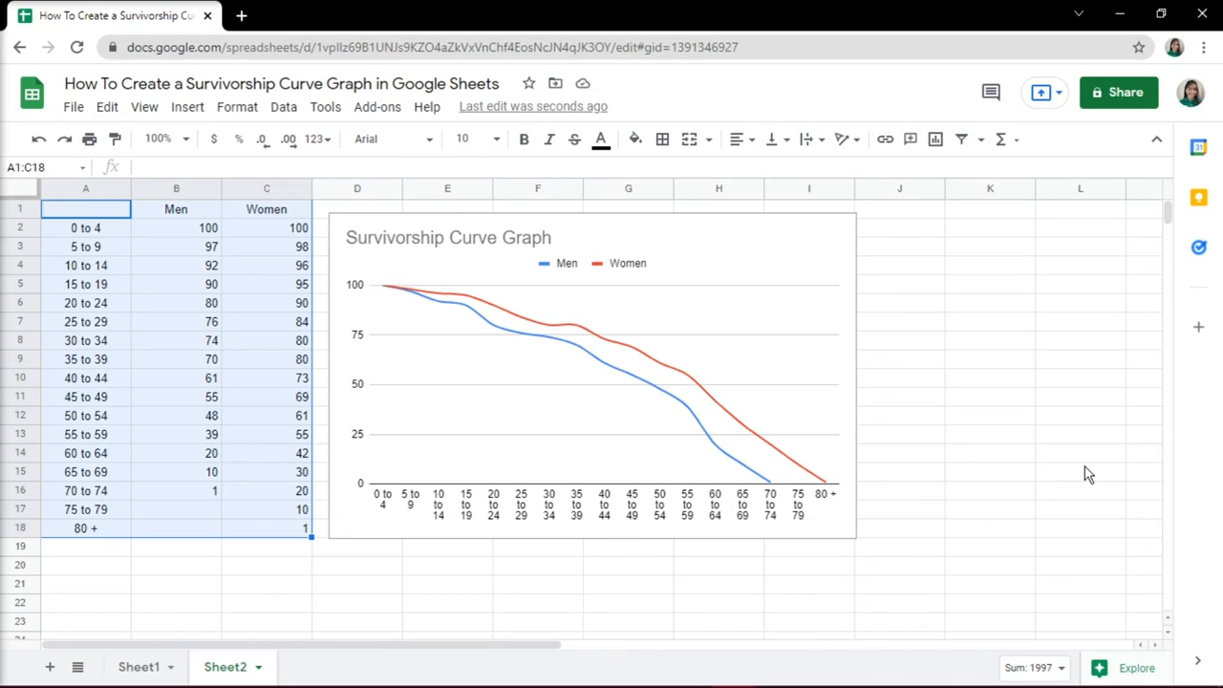